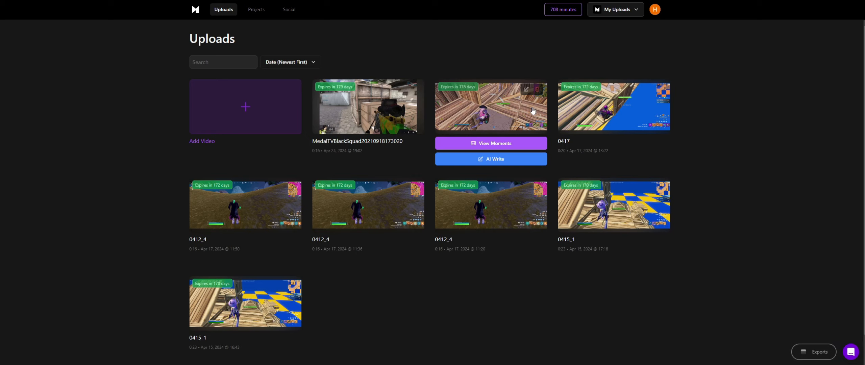
mouse_move(266, 120)
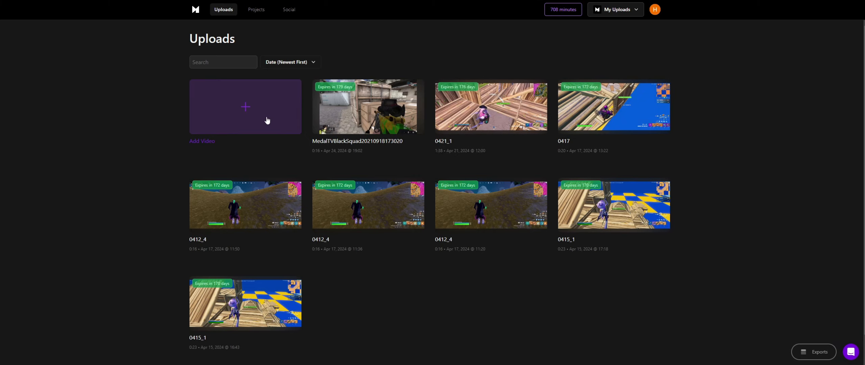
Upload the Fortnite gameplay recording and open its Create Shorts setup page
left_click(245, 107)
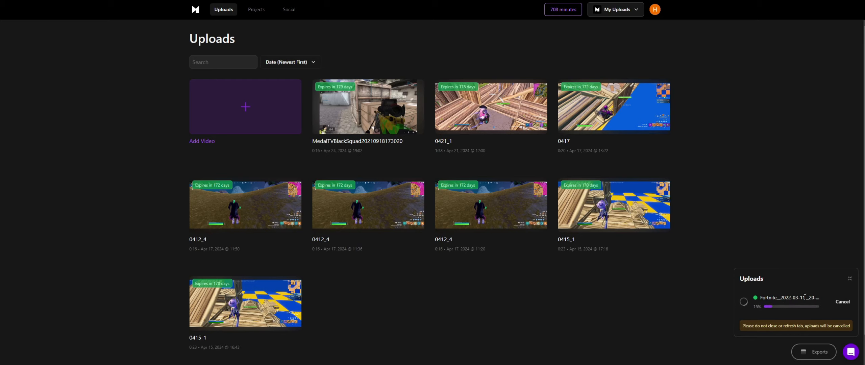
left_click(367, 107)
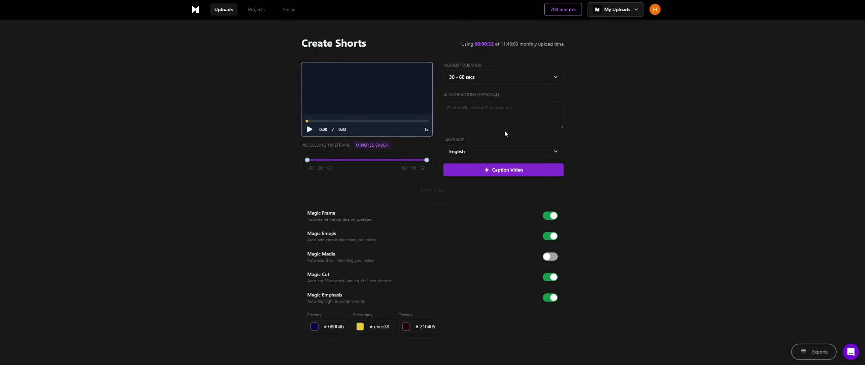
left_click(310, 129)
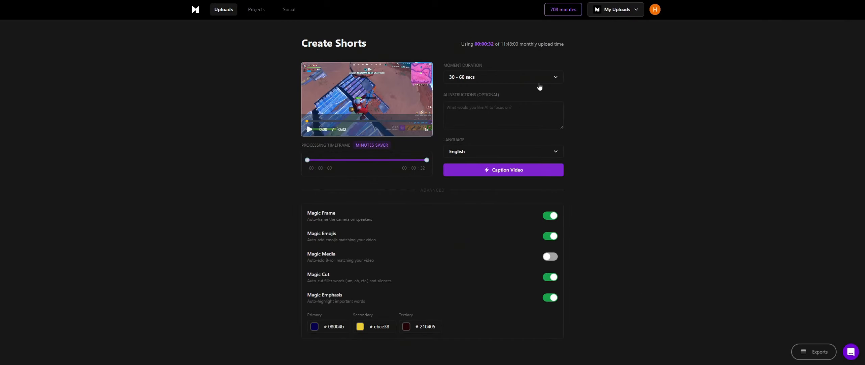
left_click(502, 77)
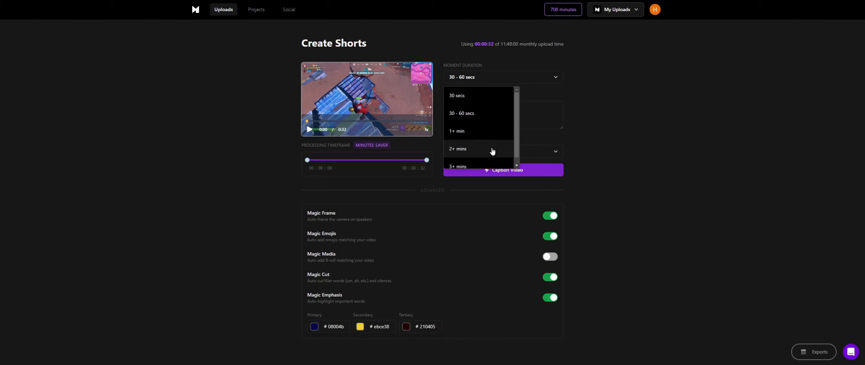
left_click(461, 113)
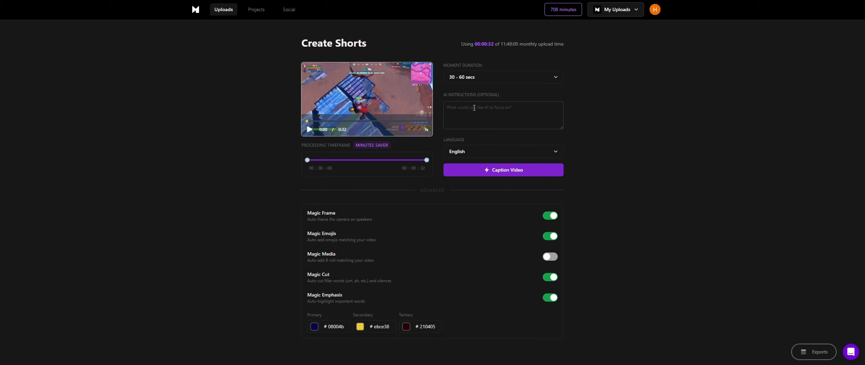
mouse_move(435, 113)
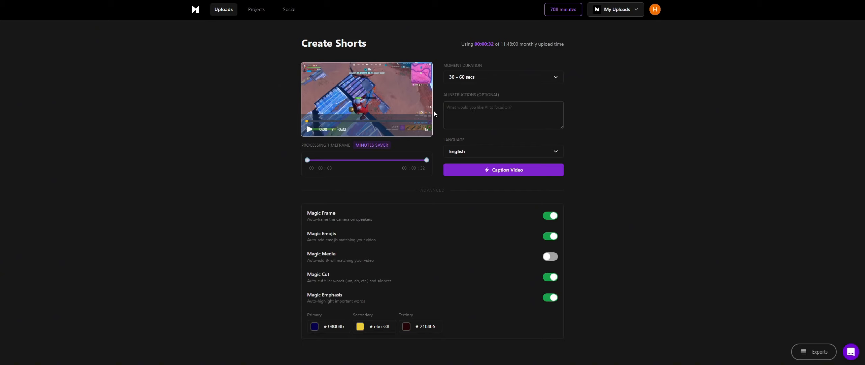
left_click(502, 151)
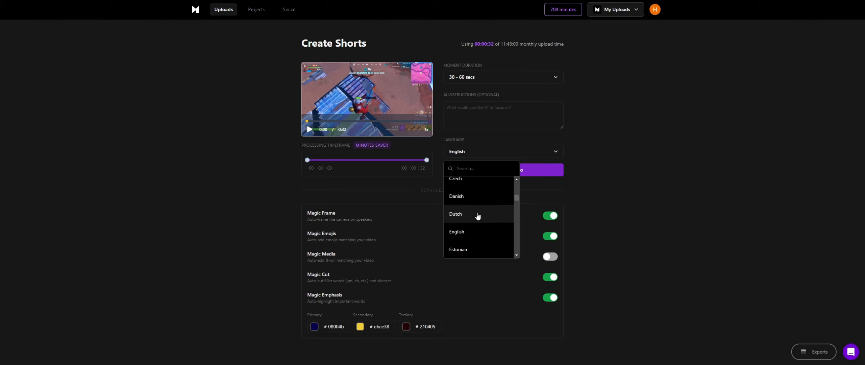
left_click(563, 184)
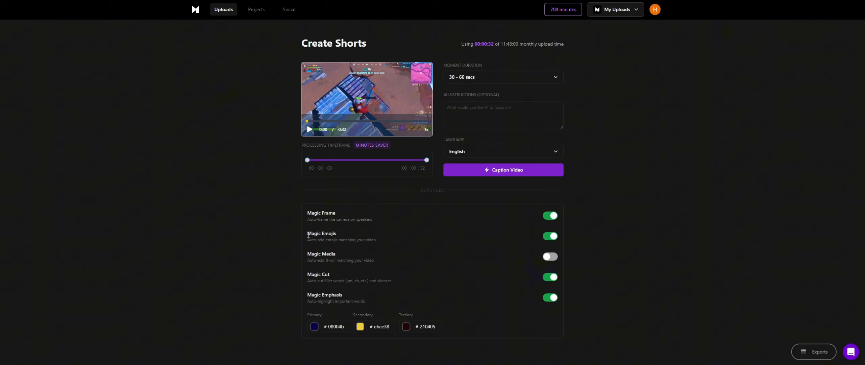
mouse_move(322, 142)
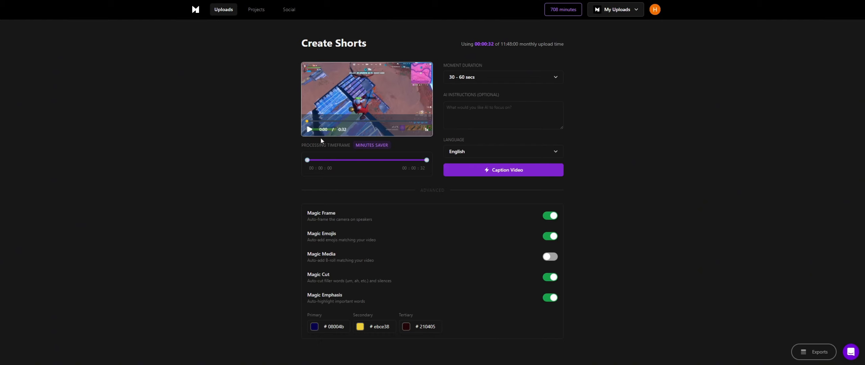
mouse_move(312, 270)
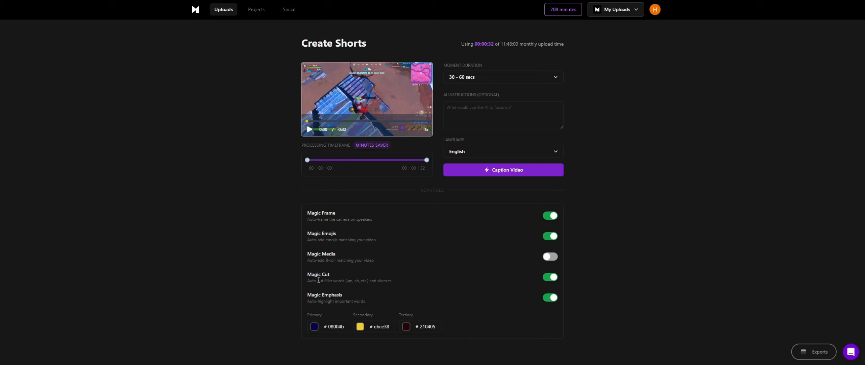
mouse_move(425, 283)
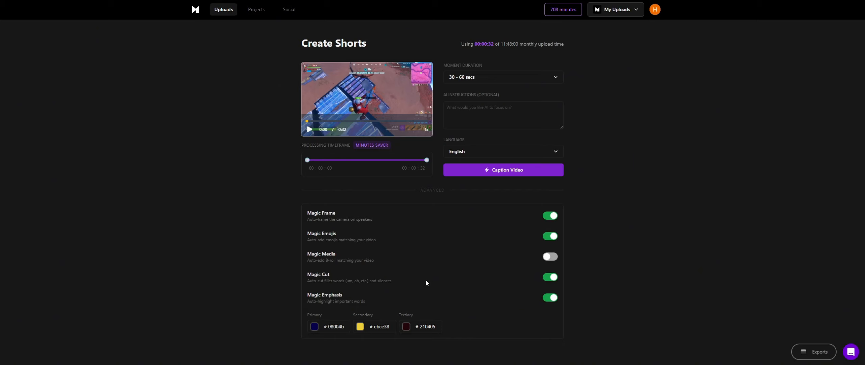
mouse_move(348, 288)
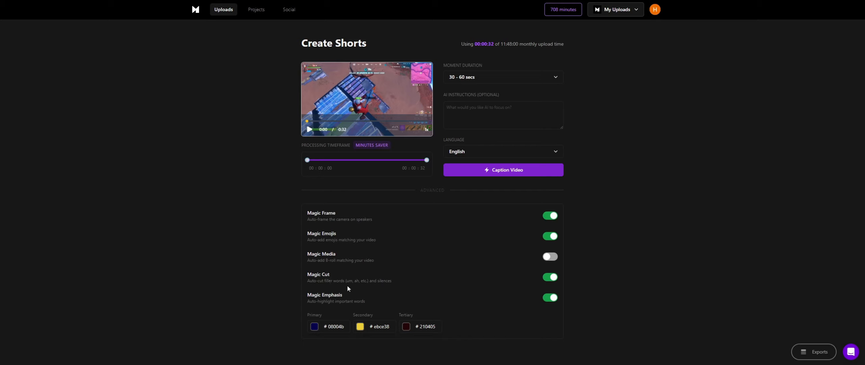
mouse_move(482, 273)
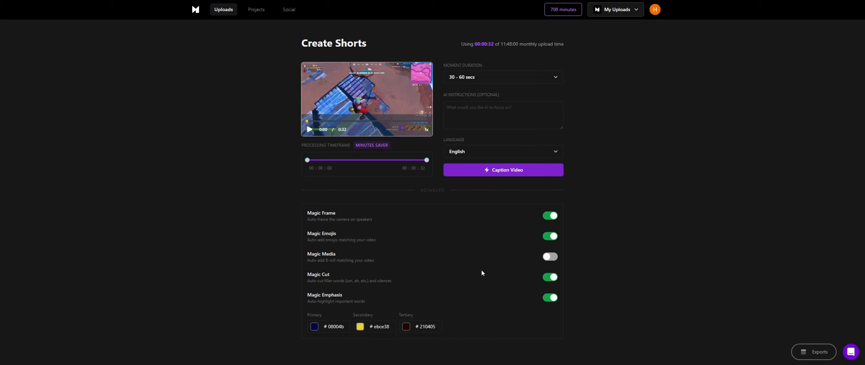
mouse_move(308, 297)
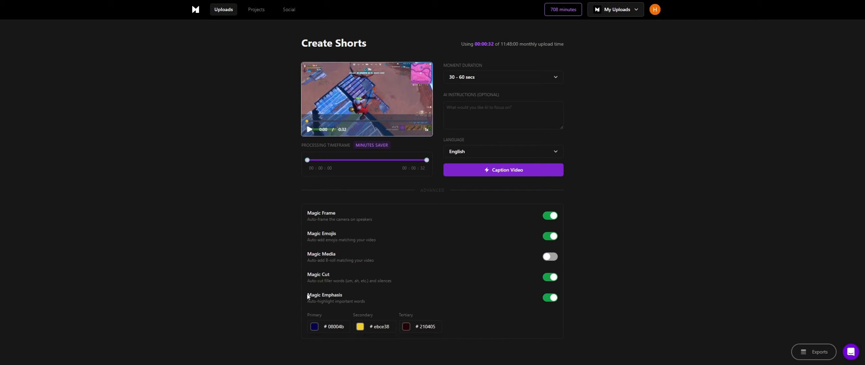
mouse_move(357, 254)
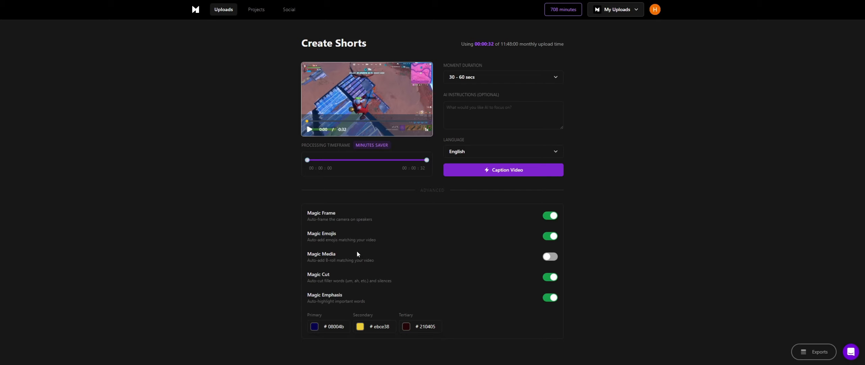
mouse_move(380, 247)
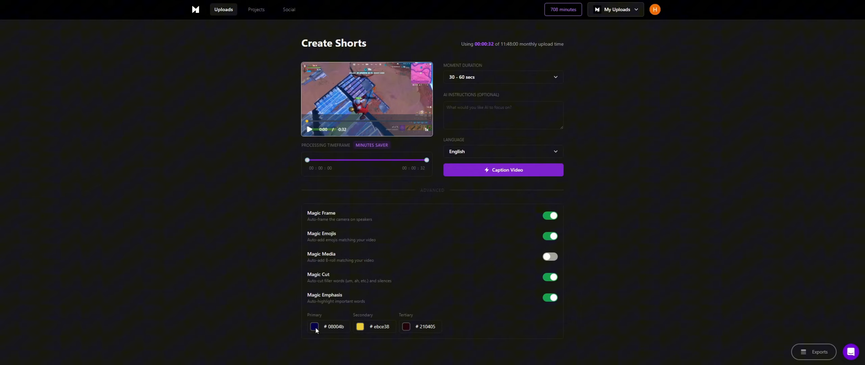
left_click(315, 326)
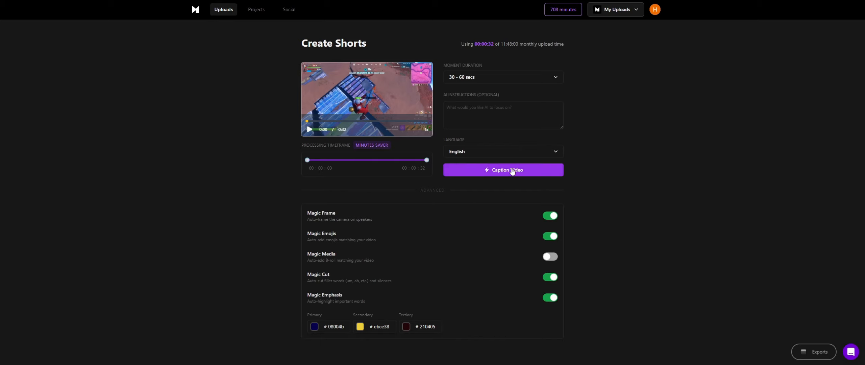
Launch AI captioning with Caption Video so the clip joins the processing queue
left_click(503, 170)
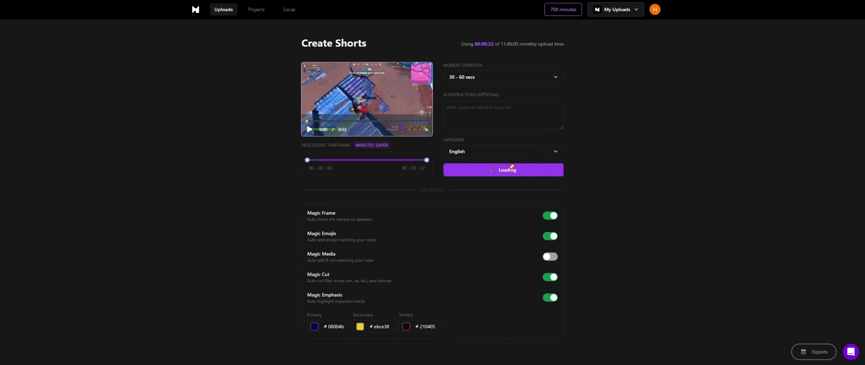
left_click(502, 170)
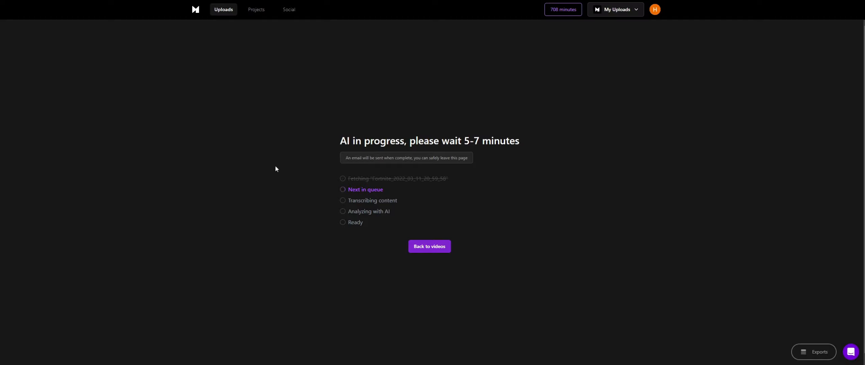
mouse_move(411, 174)
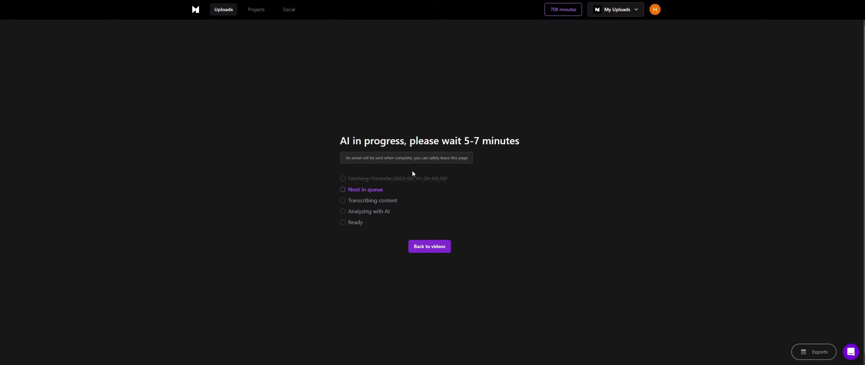
mouse_move(455, 213)
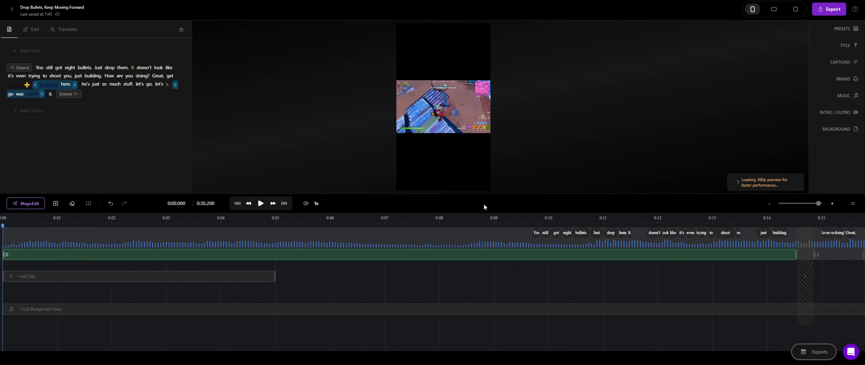
mouse_move(359, 142)
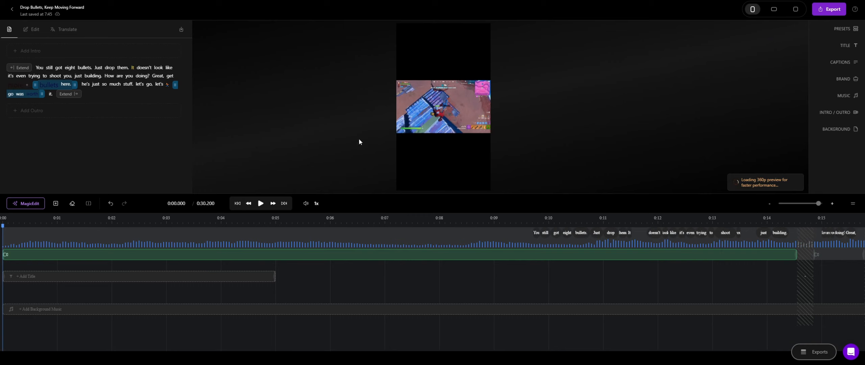
mouse_move(283, 77)
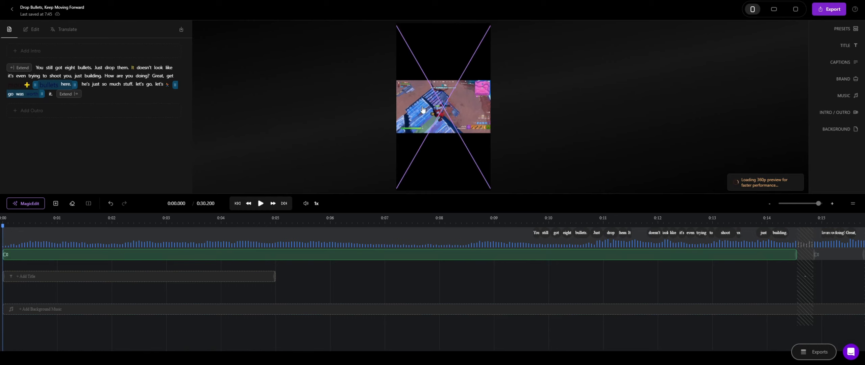
mouse_move(432, 46)
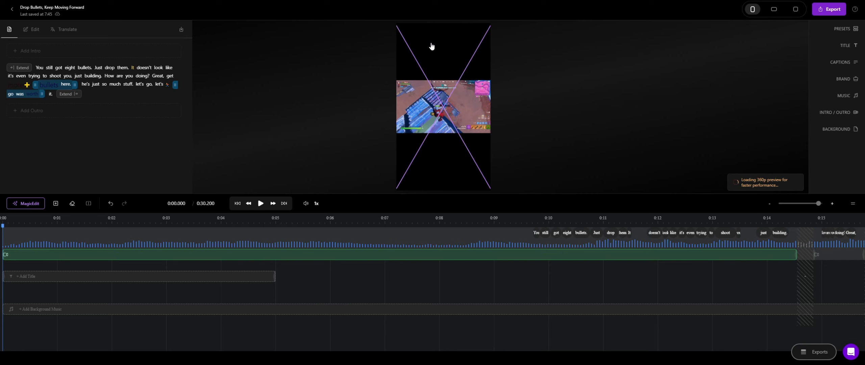
mouse_move(443, 112)
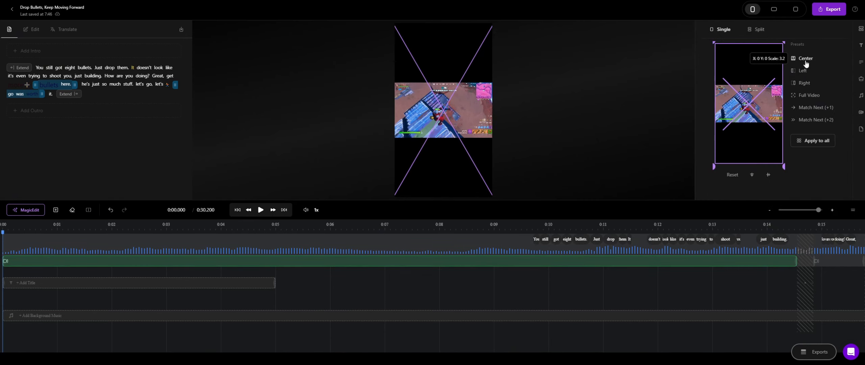
Try the Right and Full Video presets, settle on a centred zoomed crop, and apply it to all clips
left_click(803, 83)
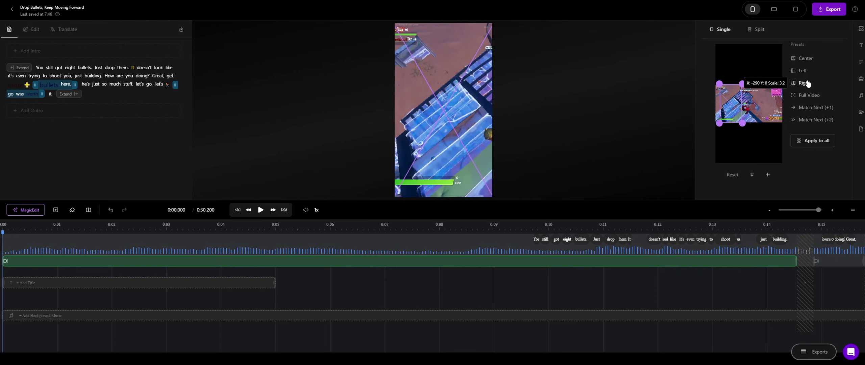
left_click(810, 95)
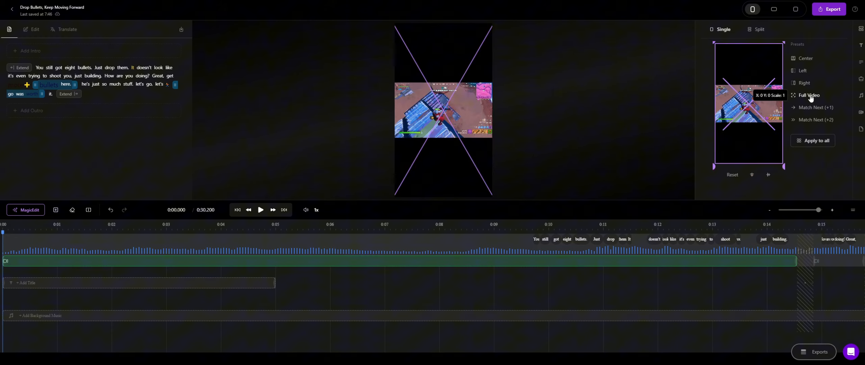
left_click(810, 95)
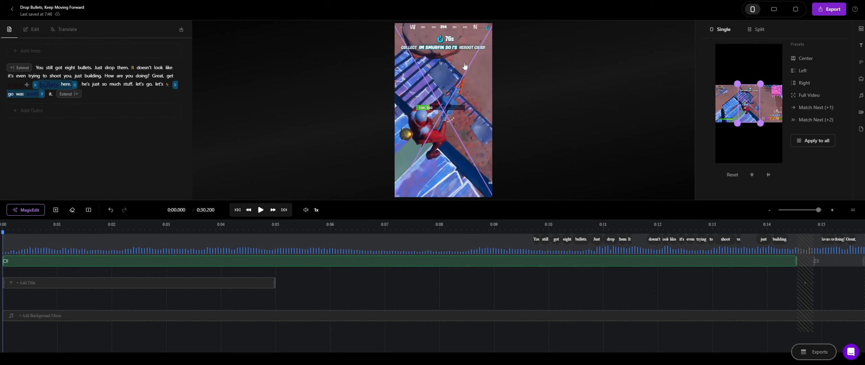
mouse_move(445, 134)
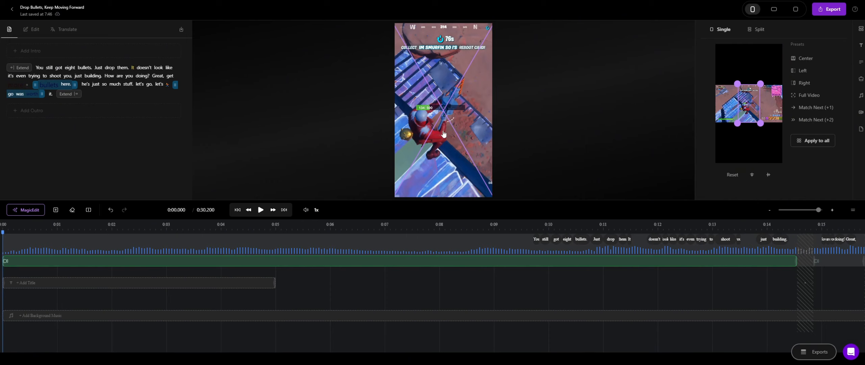
mouse_move(795, 143)
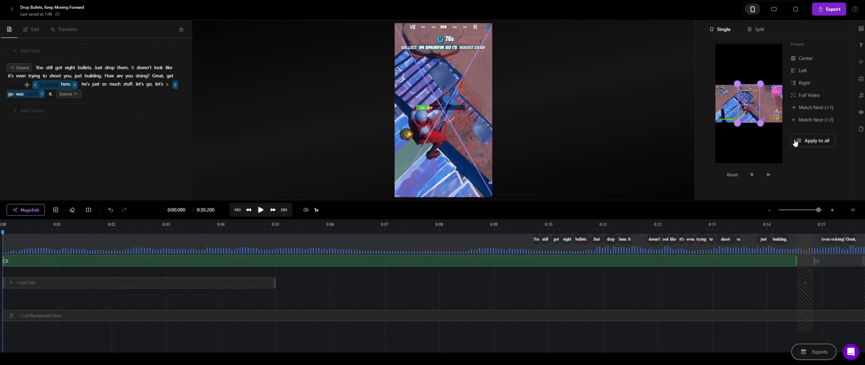
left_click(817, 141)
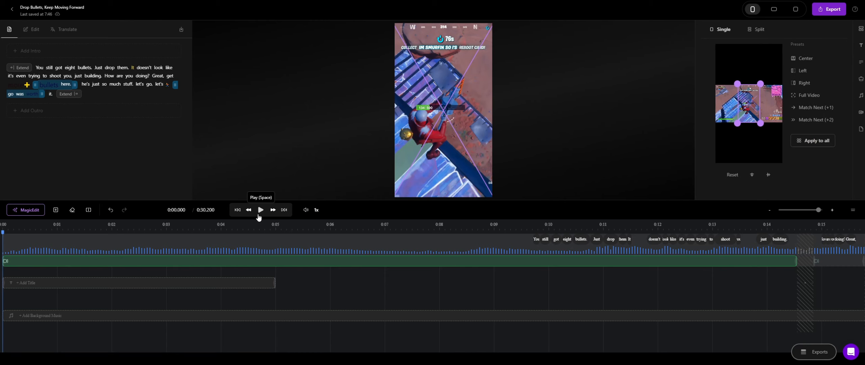
Preview the reframed short, rewinding and replaying it from the start
left_click(260, 209)
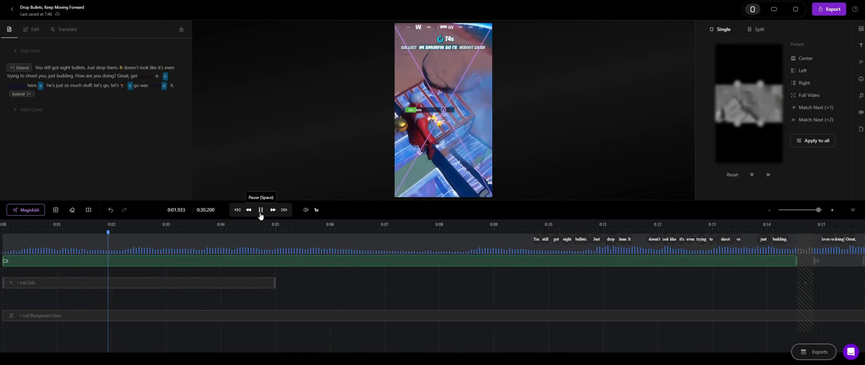
left_click(260, 210)
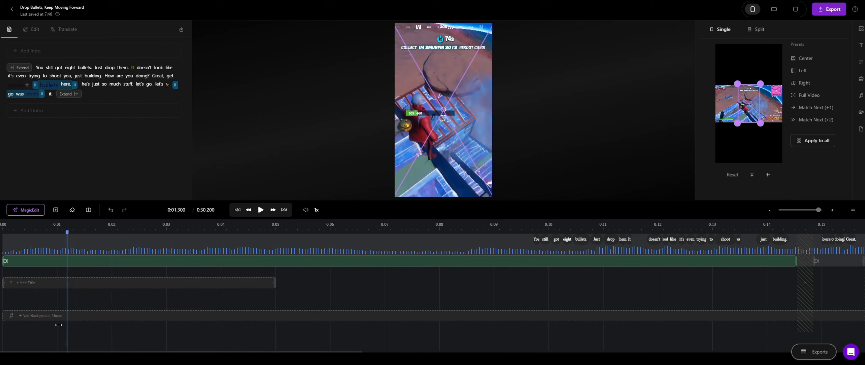
left_click(238, 210)
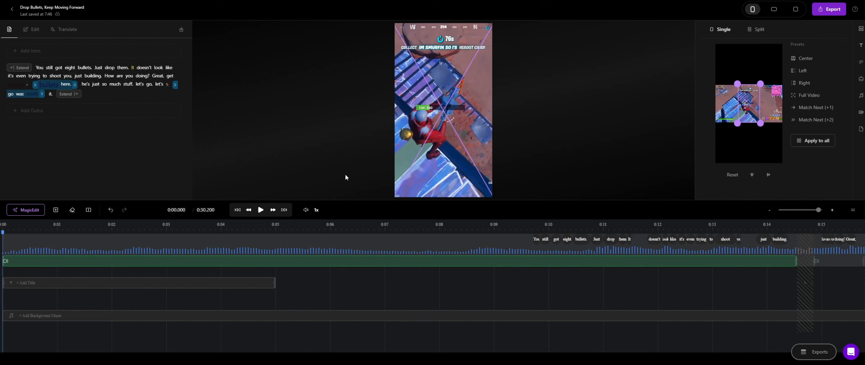
mouse_move(261, 210)
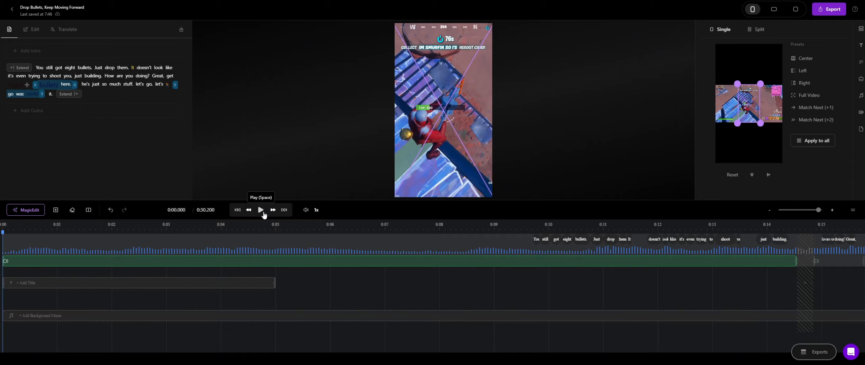
left_click(260, 209)
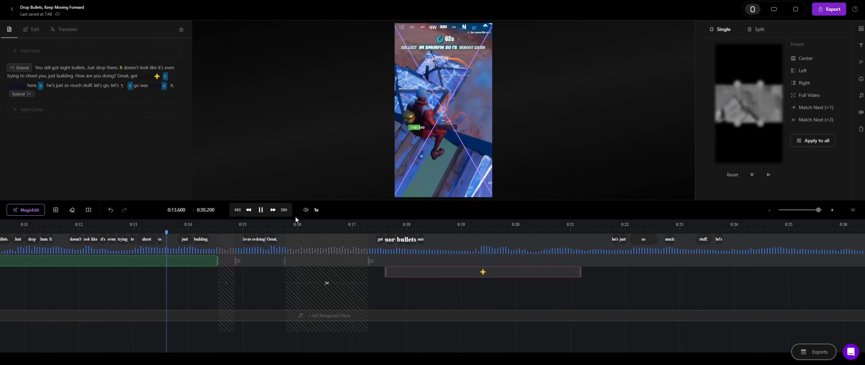
left_click(260, 209)
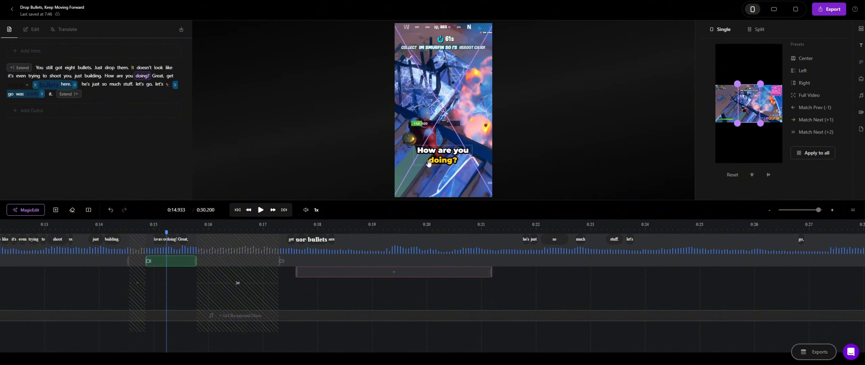
mouse_move(436, 80)
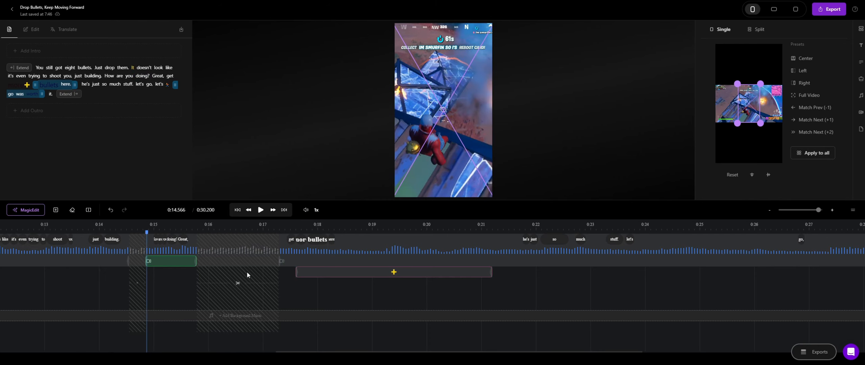
mouse_move(251, 297)
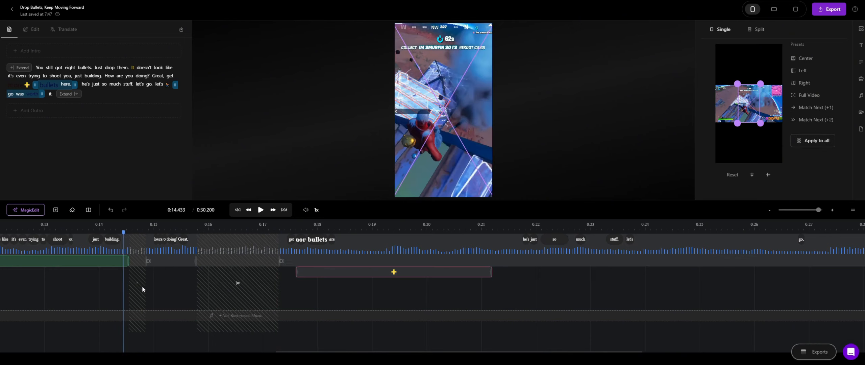
mouse_move(243, 269)
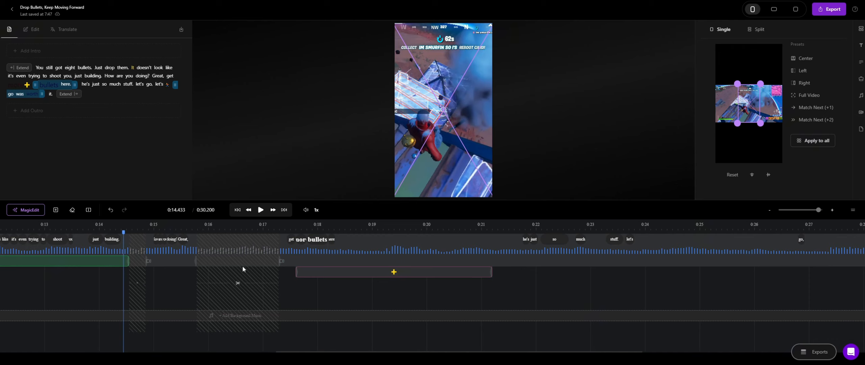
mouse_move(125, 335)
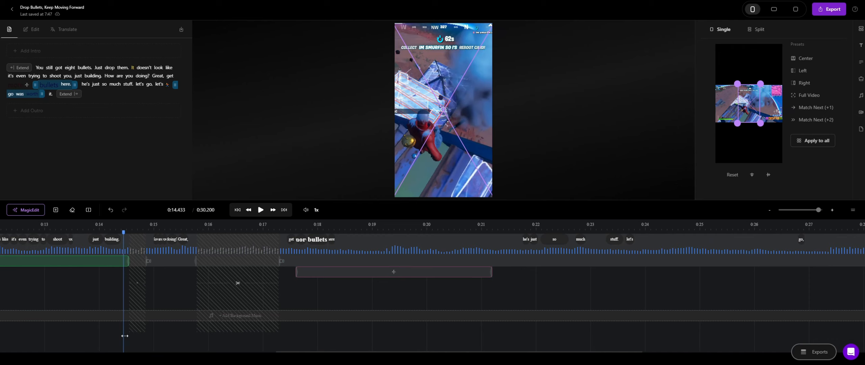
mouse_move(261, 209)
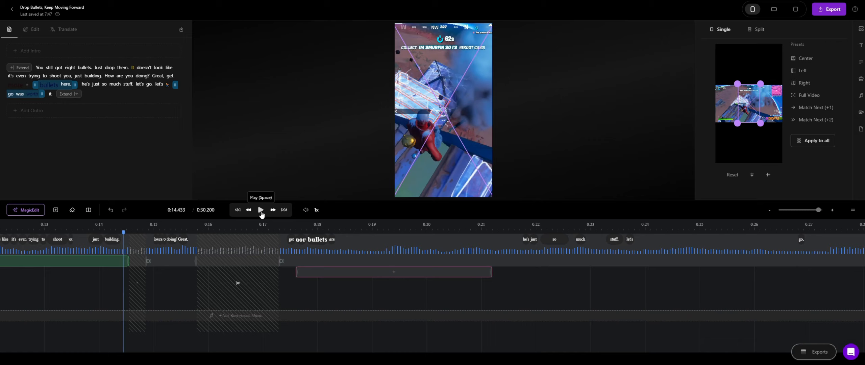
left_click(260, 210)
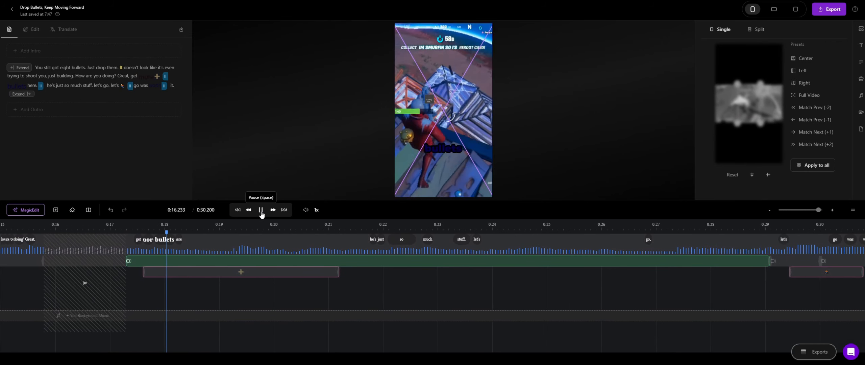
Pause on the placeholder overlay, play on, and select its timeline clip to show emoji choices
left_click(260, 210)
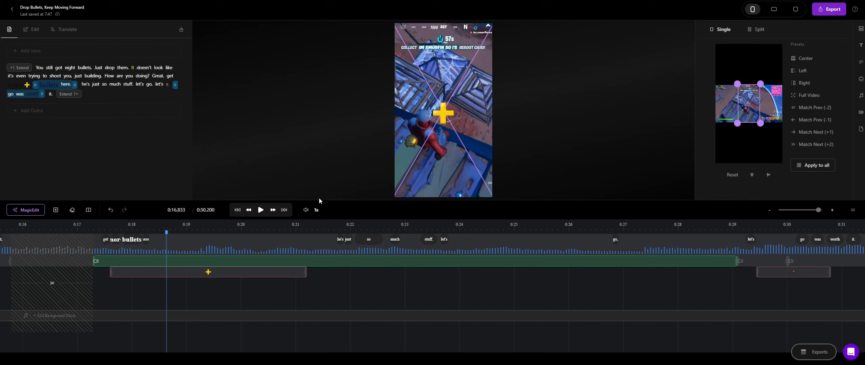
left_click(261, 210)
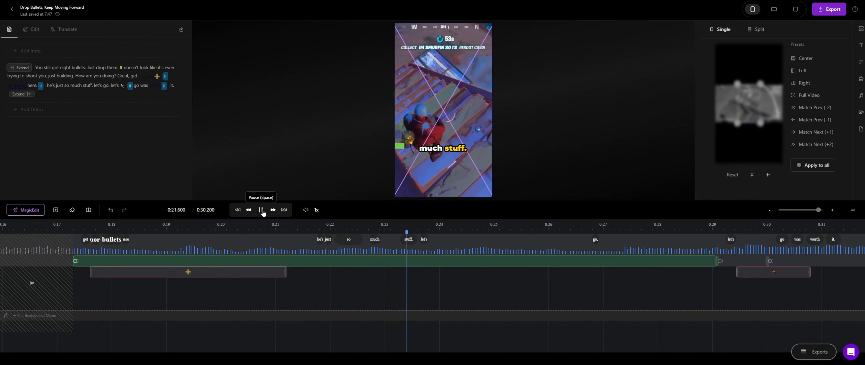
left_click(187, 277)
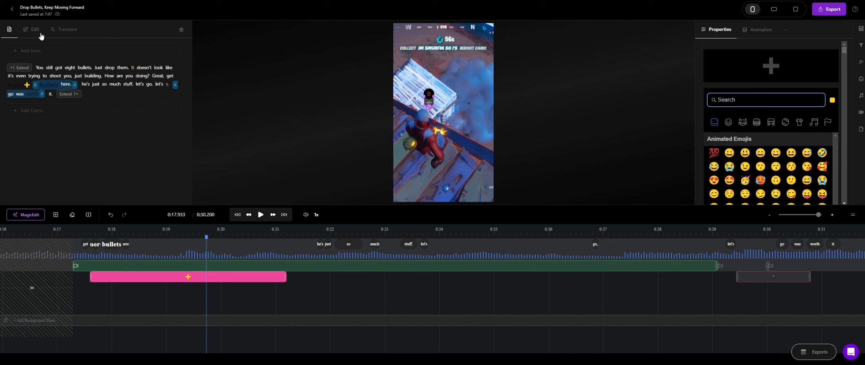
Search the emoji library, put the green gun emoji on the overlay clip, and replay the preview
left_click(35, 29)
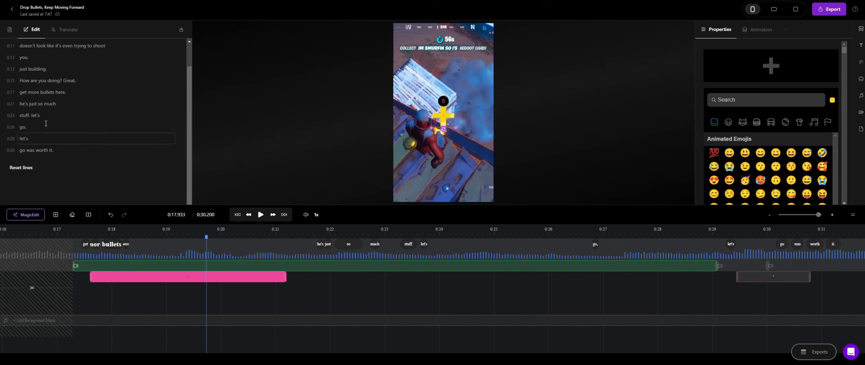
left_click(10, 29)
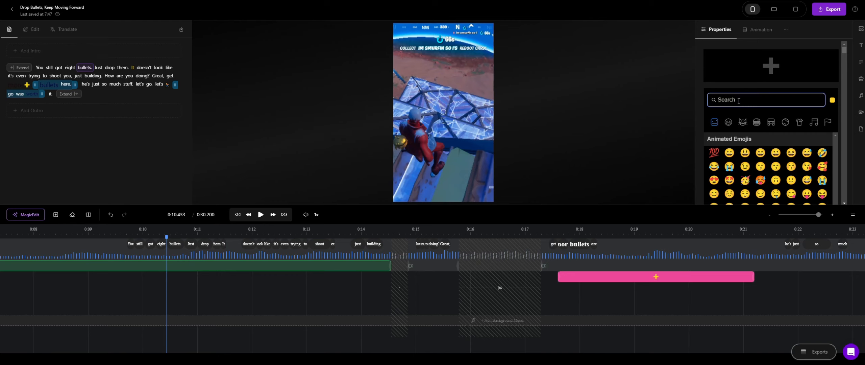
type("bull")
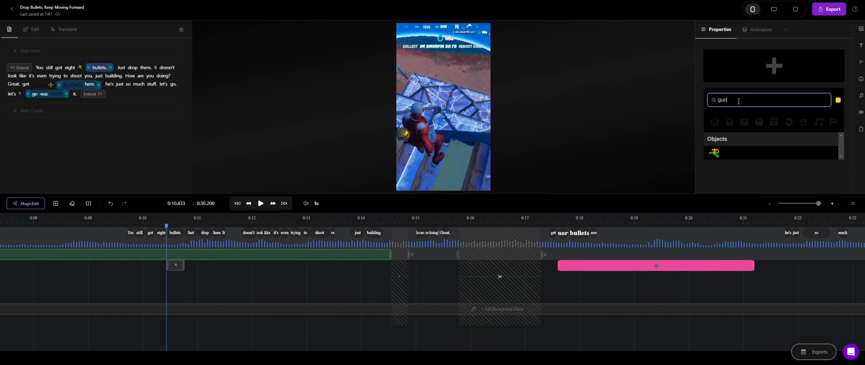
left_click(714, 152)
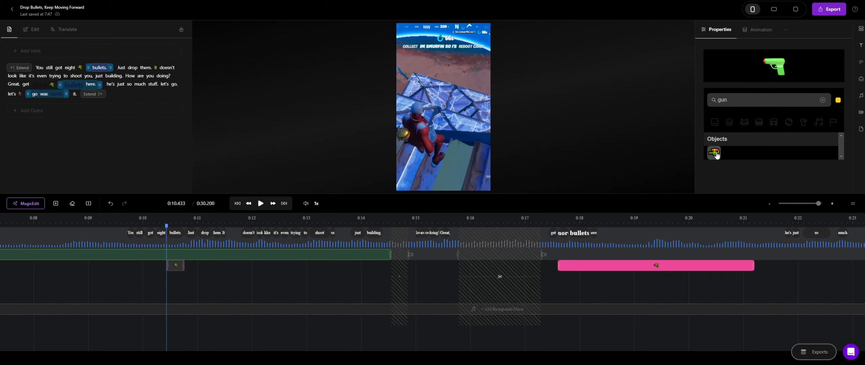
left_click(260, 203)
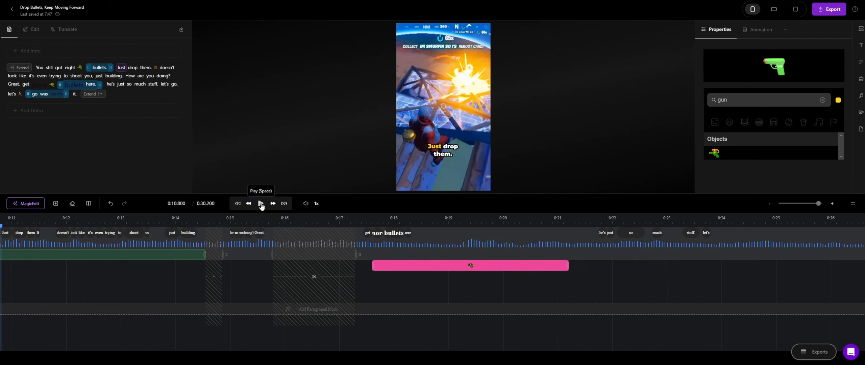
left_click(260, 203)
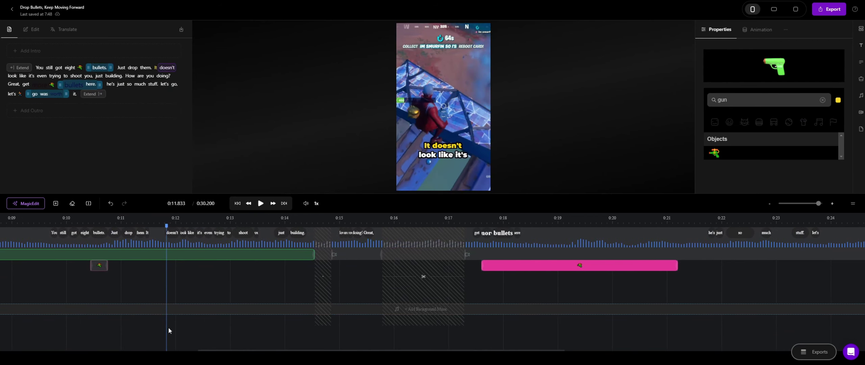
left_click(54, 225)
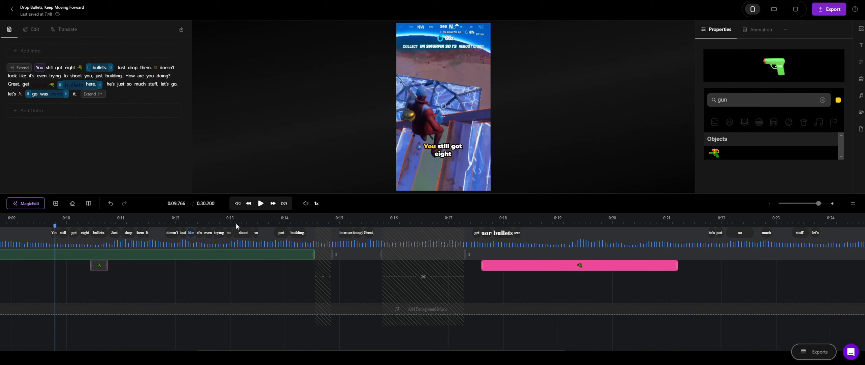
left_click(260, 202)
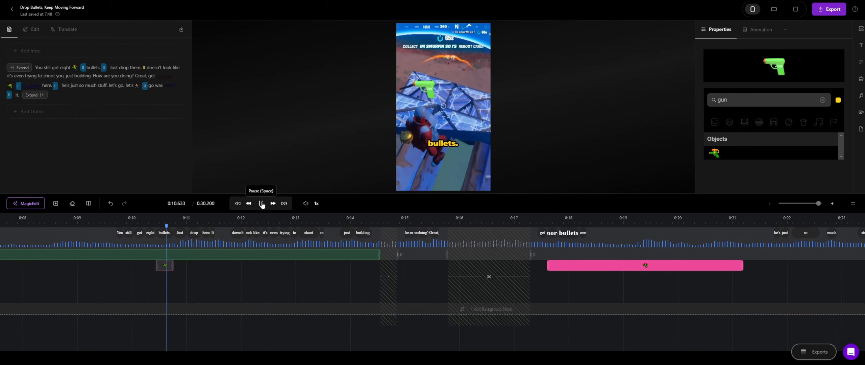
left_click(261, 202)
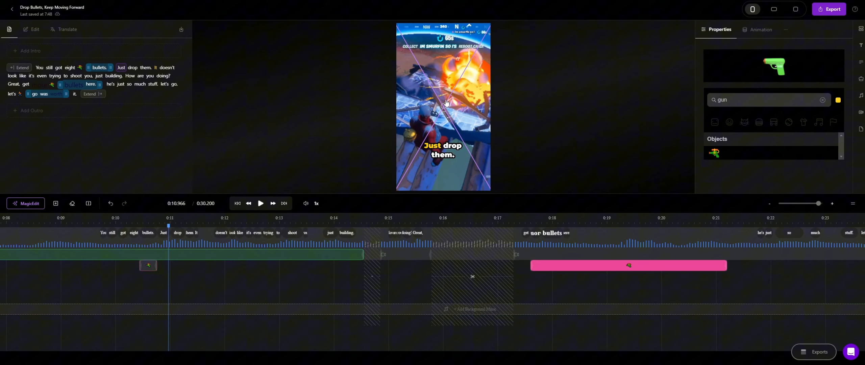
mouse_move(93, 62)
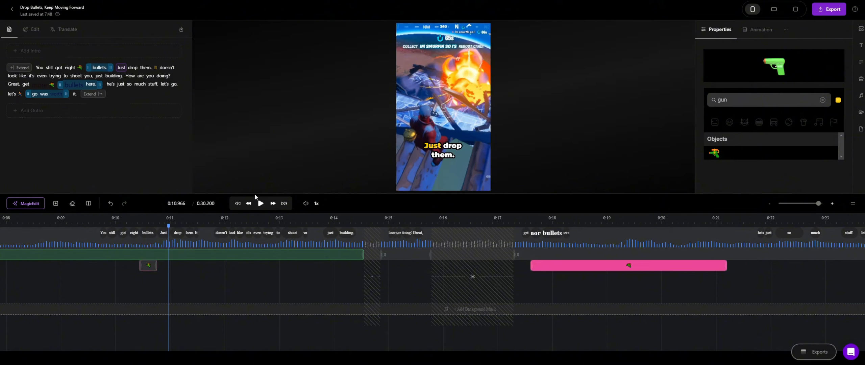
left_click(260, 203)
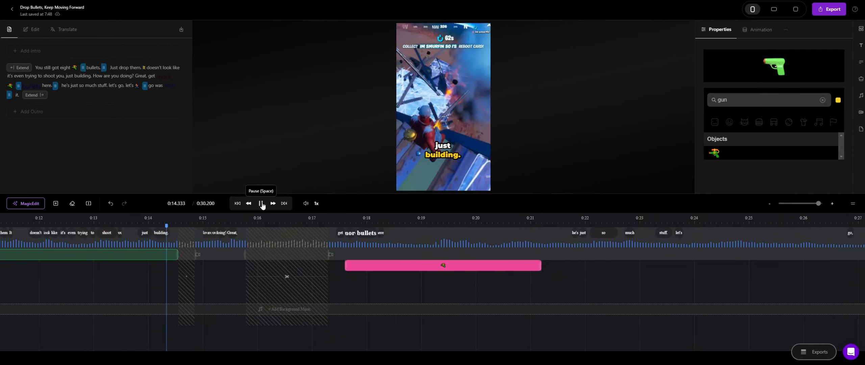
left_click(261, 203)
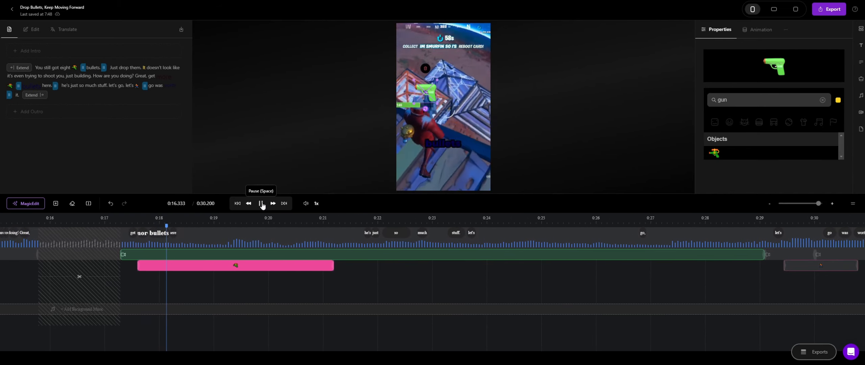
left_click(260, 203)
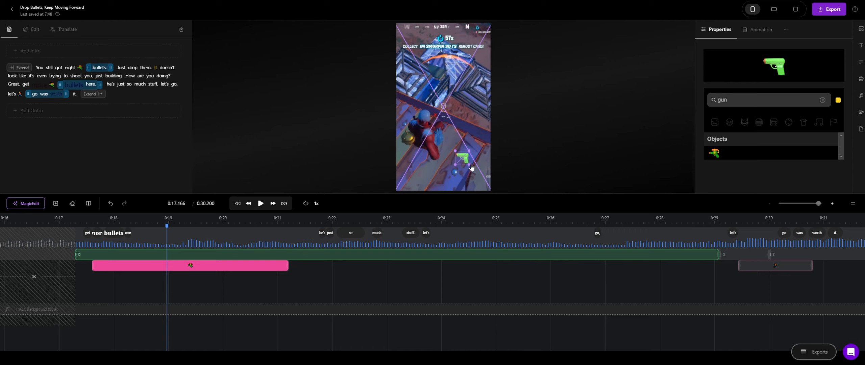
Resume playback to check the gun emoji's new lower-right position
left_click(261, 203)
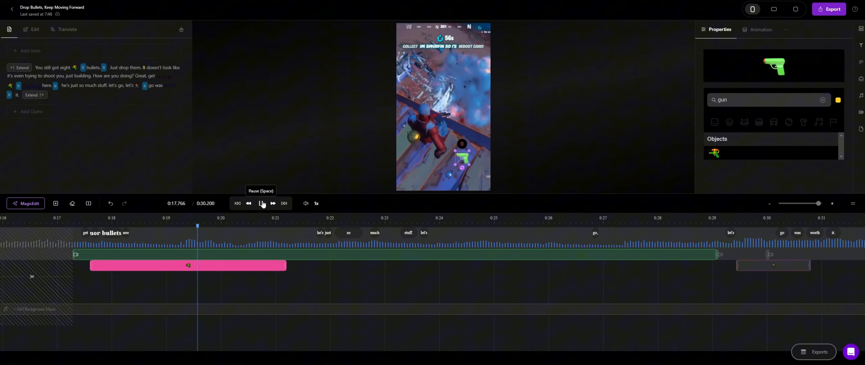
left_click(261, 202)
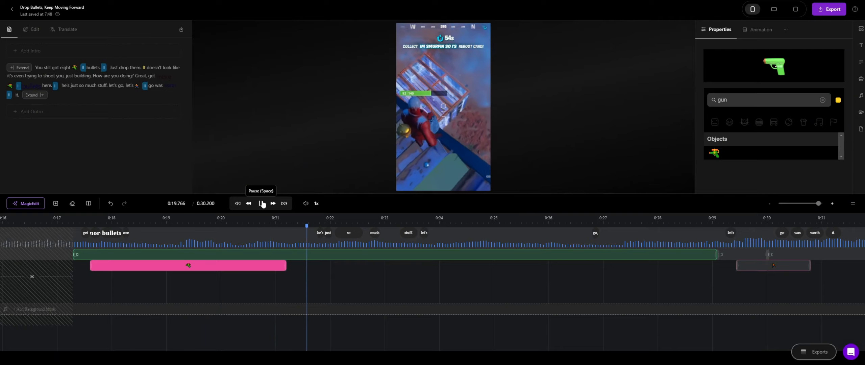
left_click(262, 203)
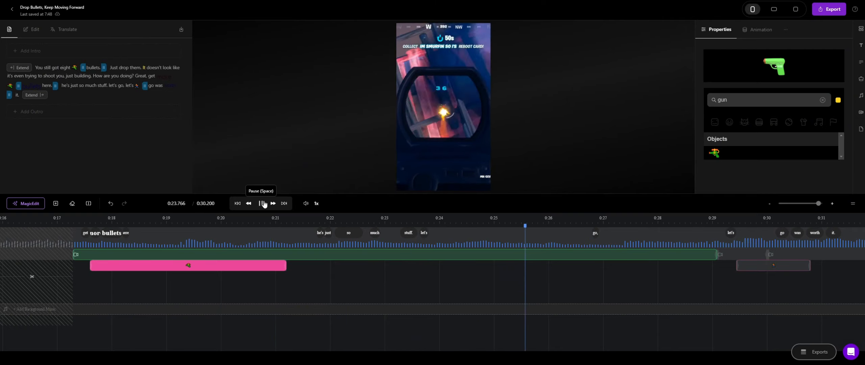
left_click(262, 203)
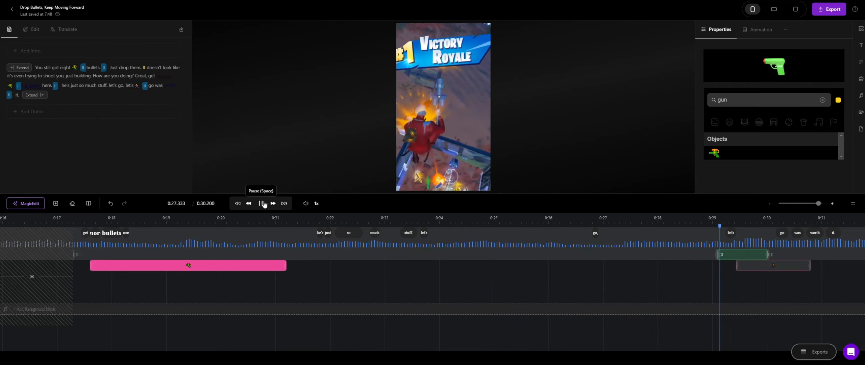
left_click(261, 203)
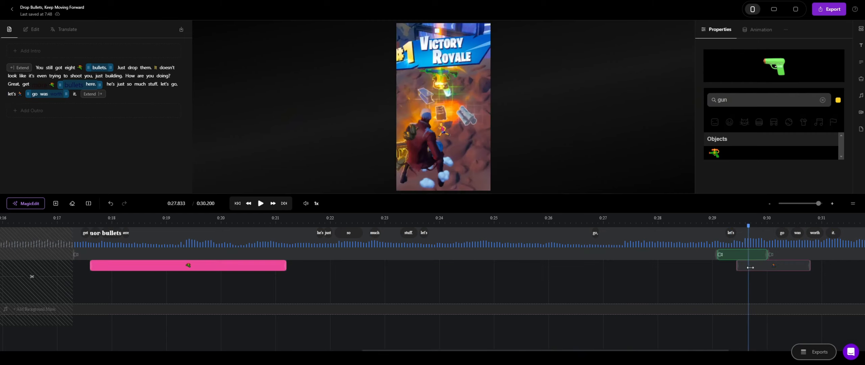
left_click(260, 203)
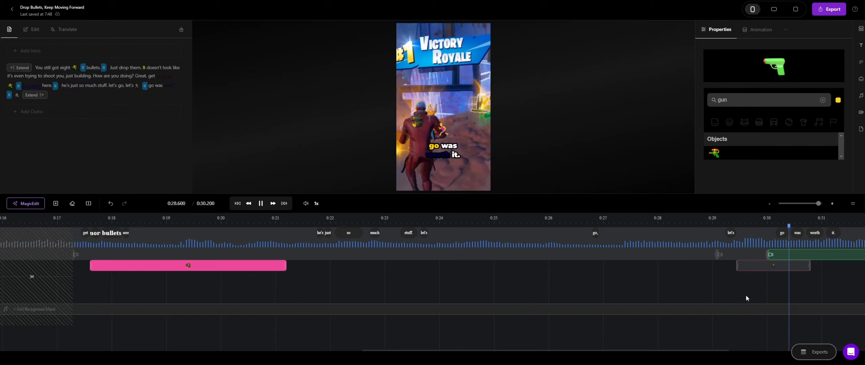
left_click(237, 203)
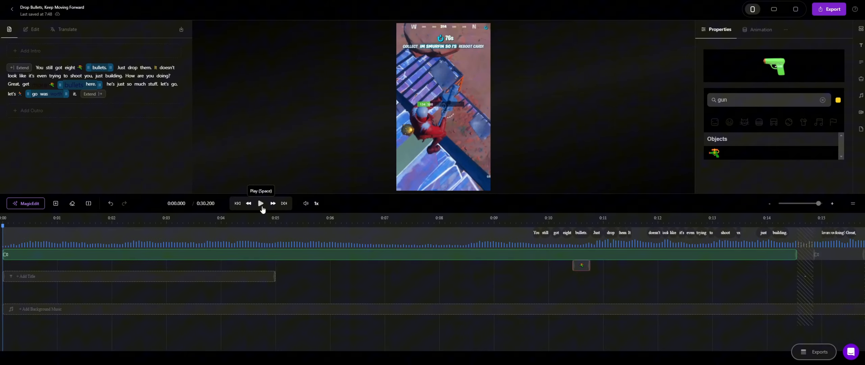
mouse_move(174, 89)
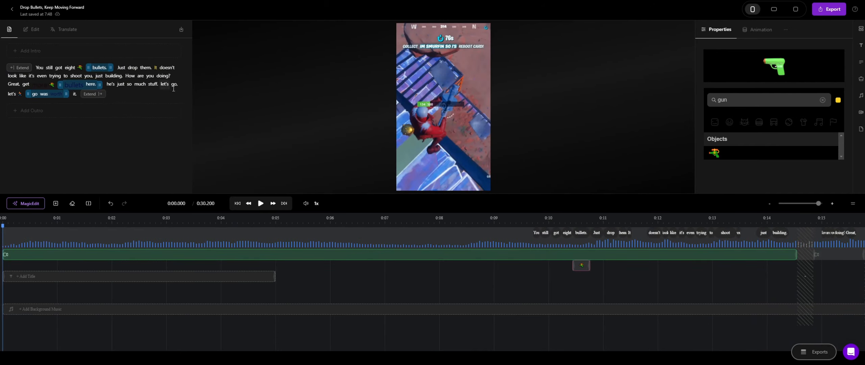
left_click(33, 93)
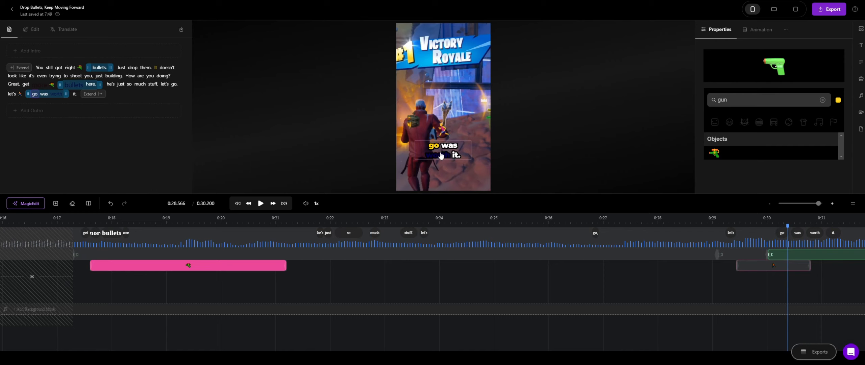
mouse_move(444, 154)
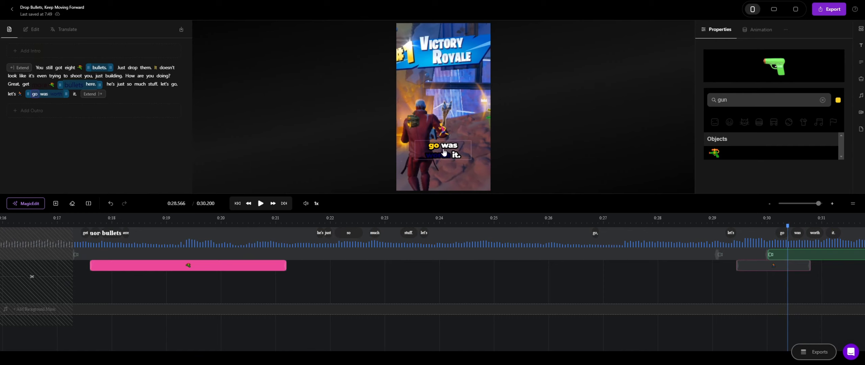
mouse_move(434, 152)
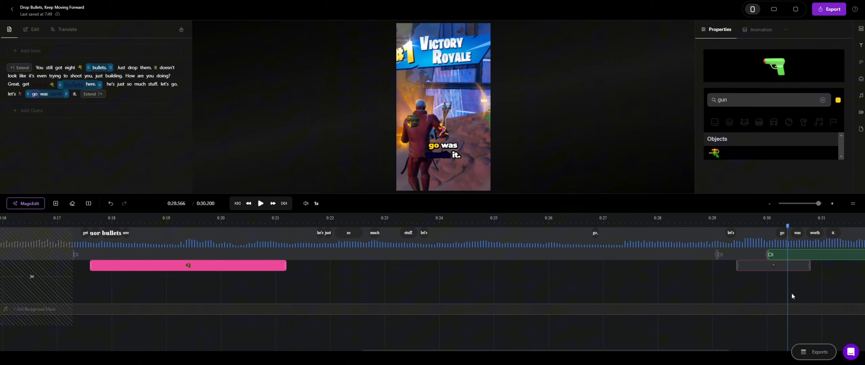
mouse_move(782, 280)
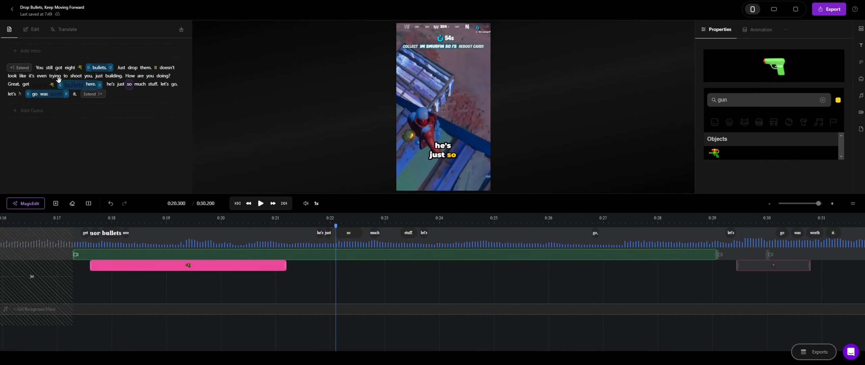
Review the captions in playback, then begin retyping the 0:15 line as 'Now you are doing'
left_click(34, 30)
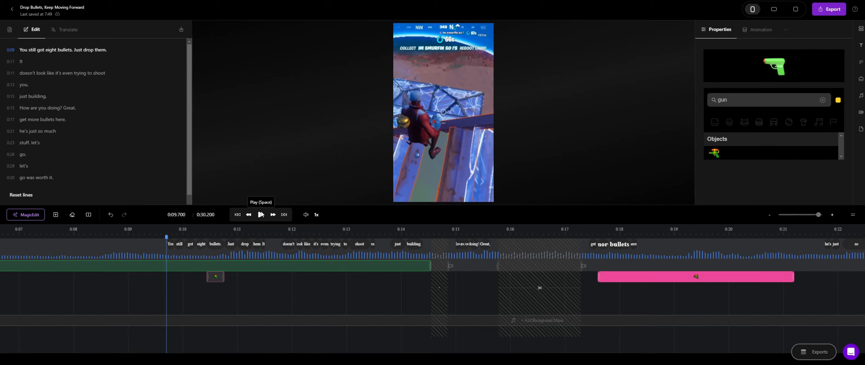
left_click(261, 214)
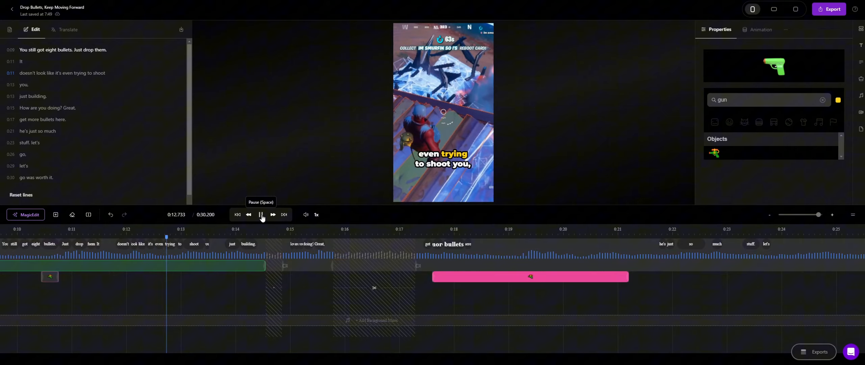
left_click(261, 215)
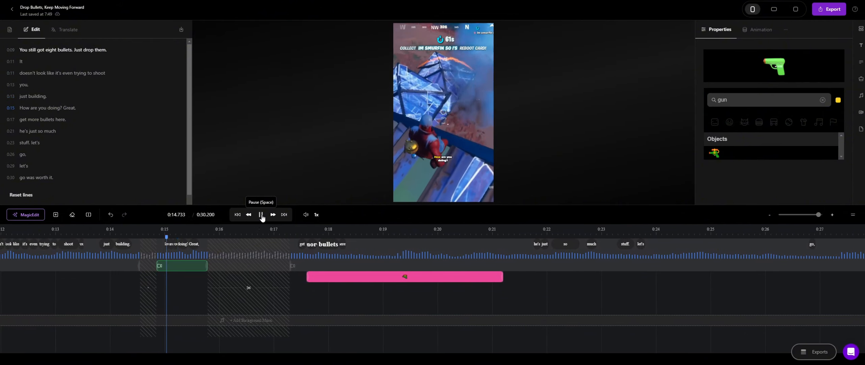
left_click(261, 215)
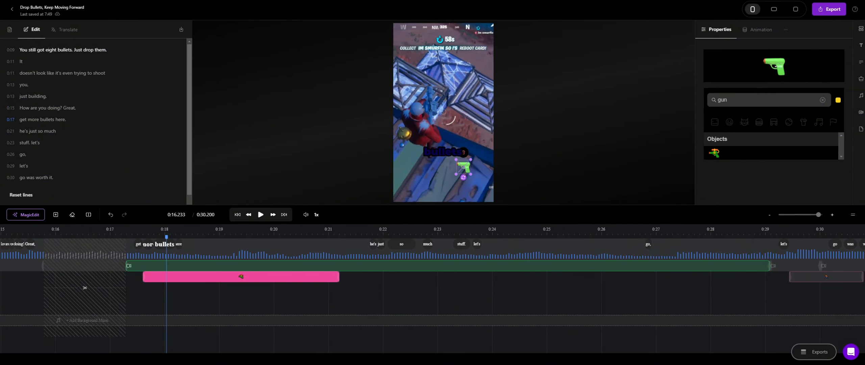
left_click(48, 107)
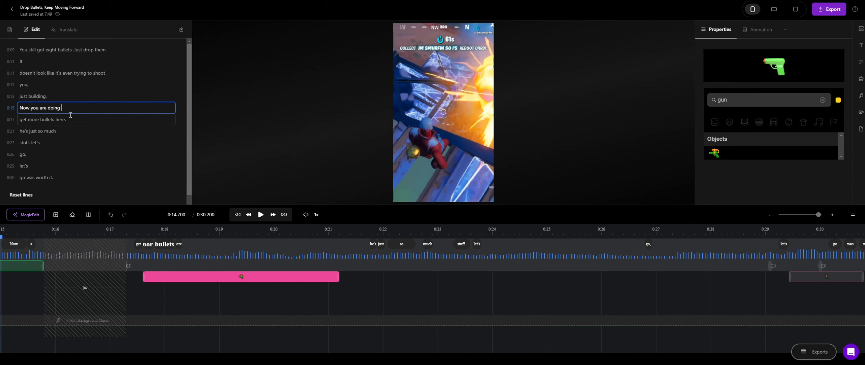
Append 'great!' to the 0:15 caption line, commit it, and check the captions on the timeline
type("great!")
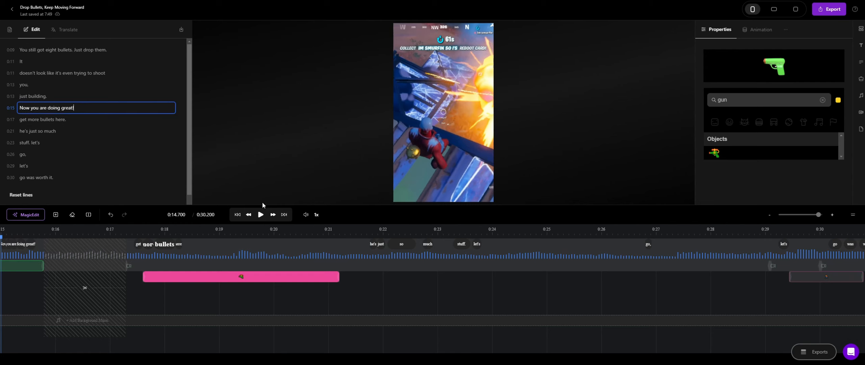
left_click(260, 214)
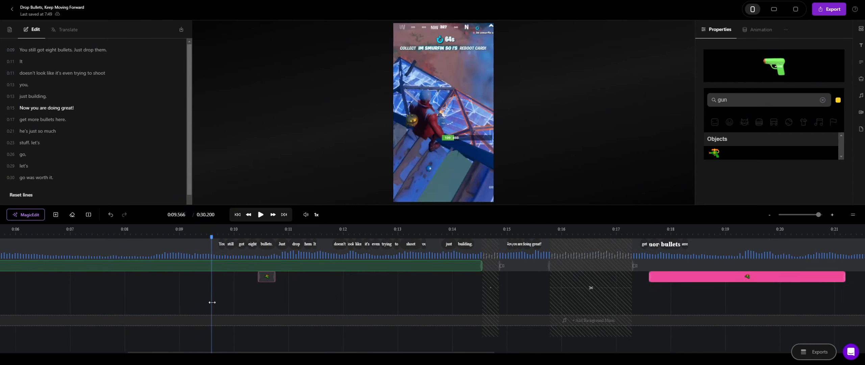
left_click(261, 215)
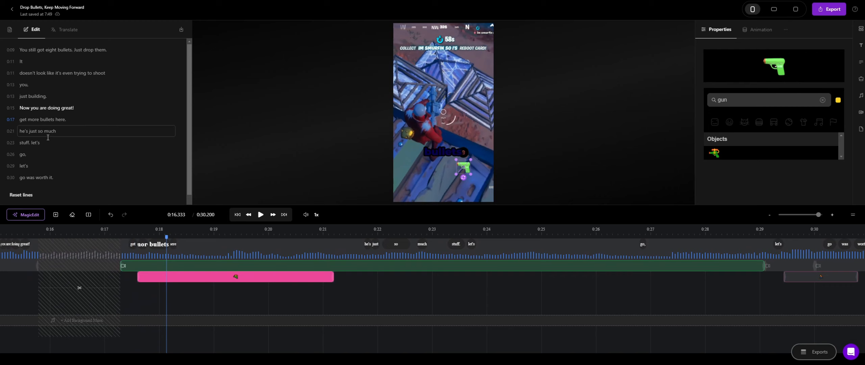
left_click(96, 84)
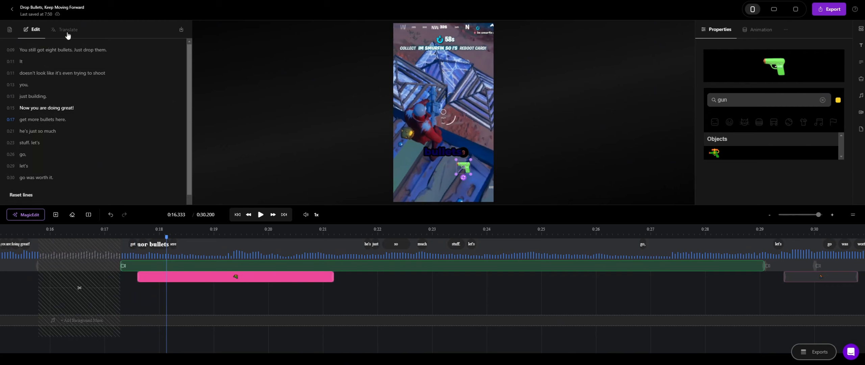
left_click(68, 29)
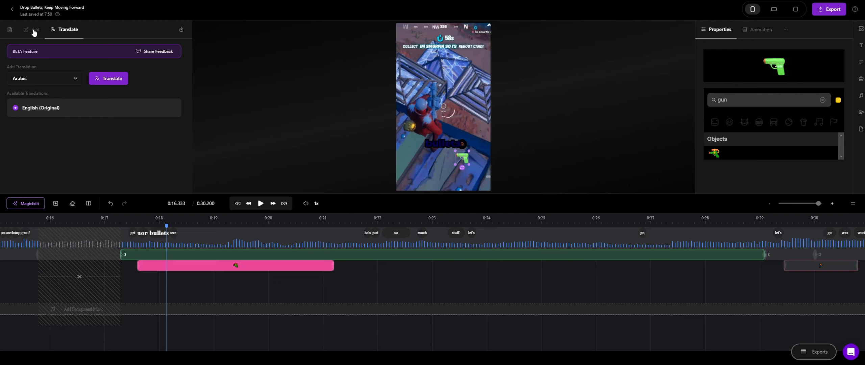
left_click(35, 29)
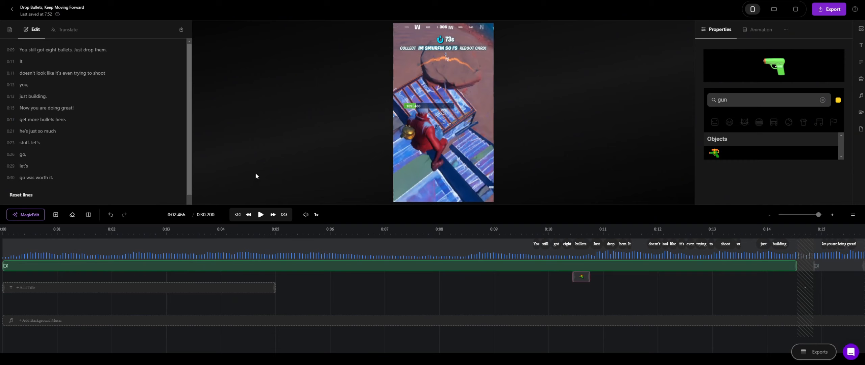
mouse_move(67, 26)
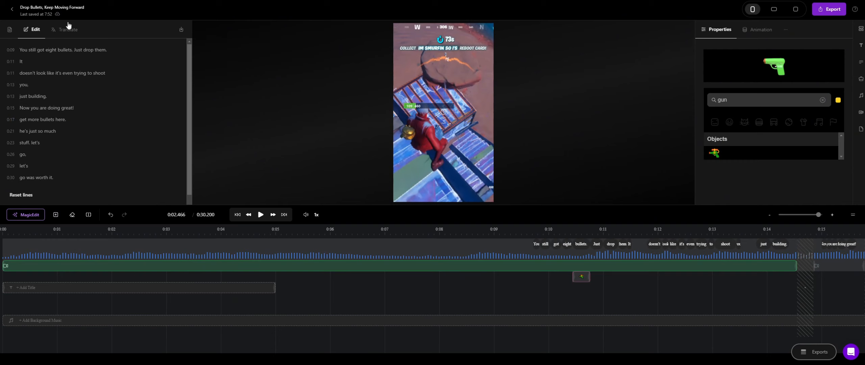
mouse_move(56, 14)
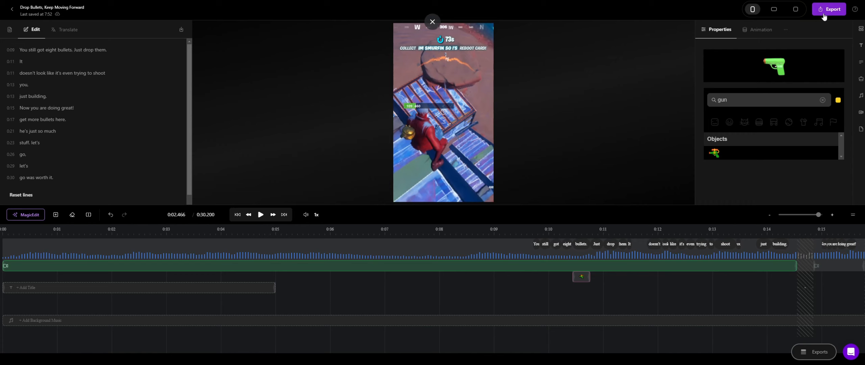
Export the short as a download and dismiss the Export in Progress notice
left_click(830, 8)
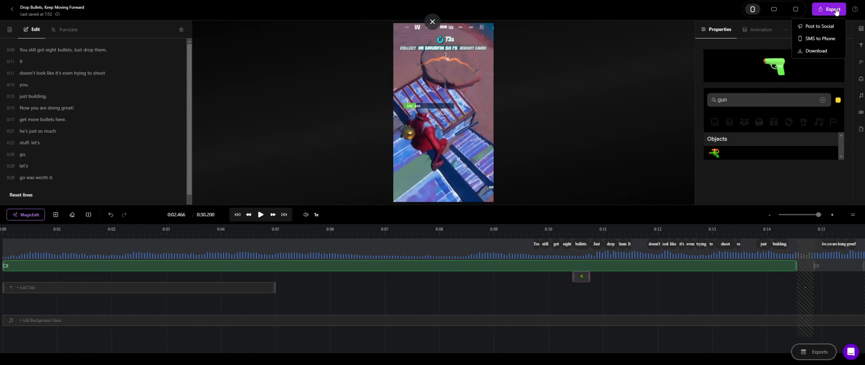
mouse_move(819, 26)
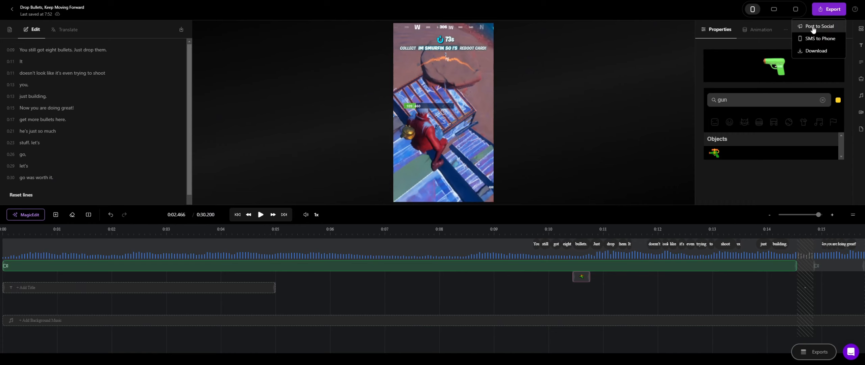
mouse_move(816, 50)
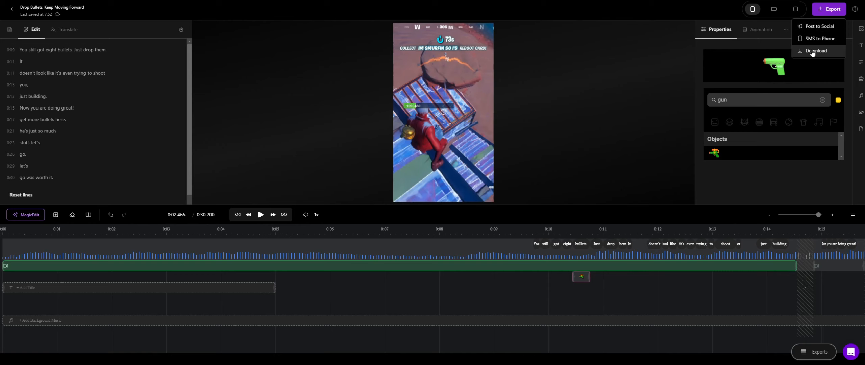
left_click(817, 50)
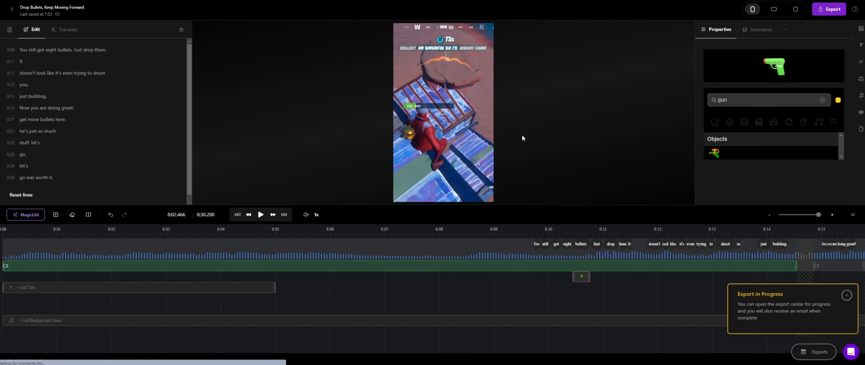
left_click(830, 9)
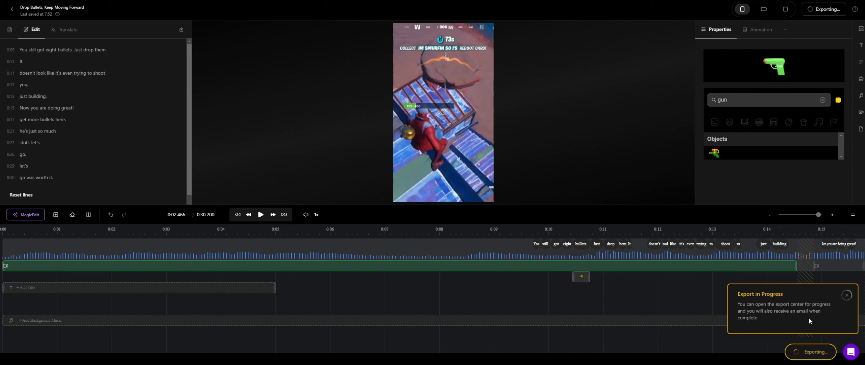
left_click(847, 295)
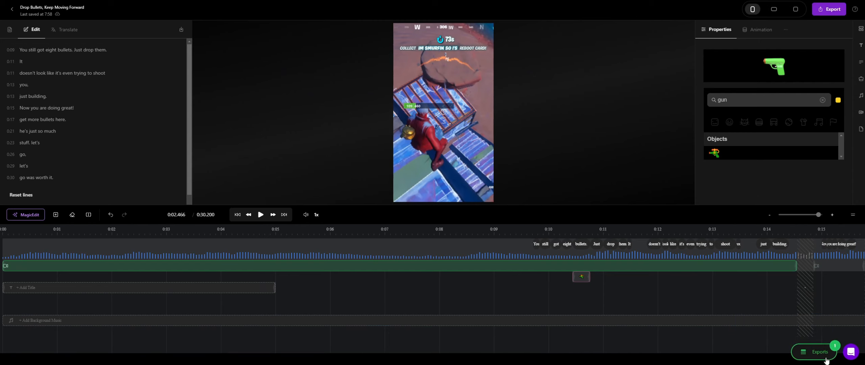
Download the 'Drop Bullets, Keep Moving Forward' entry from the Exports list
left_click(814, 352)
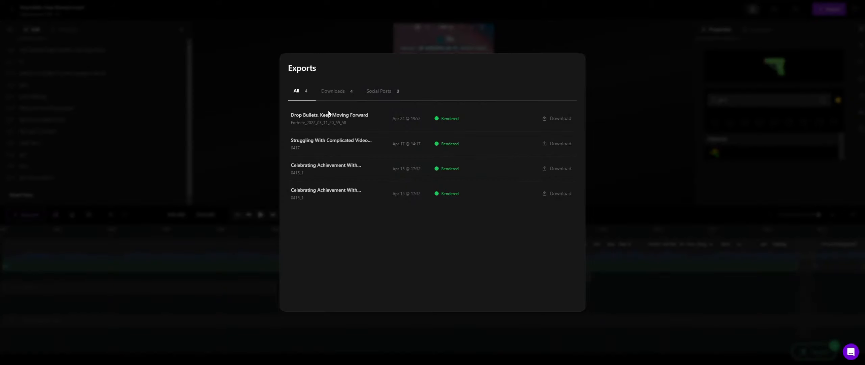
mouse_move(321, 168)
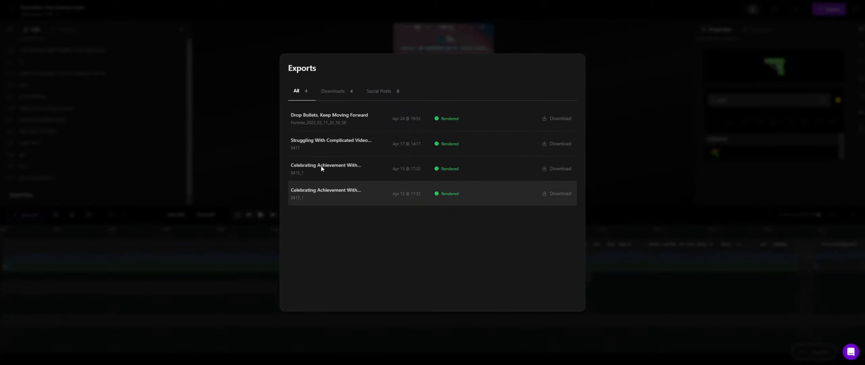
mouse_move(345, 119)
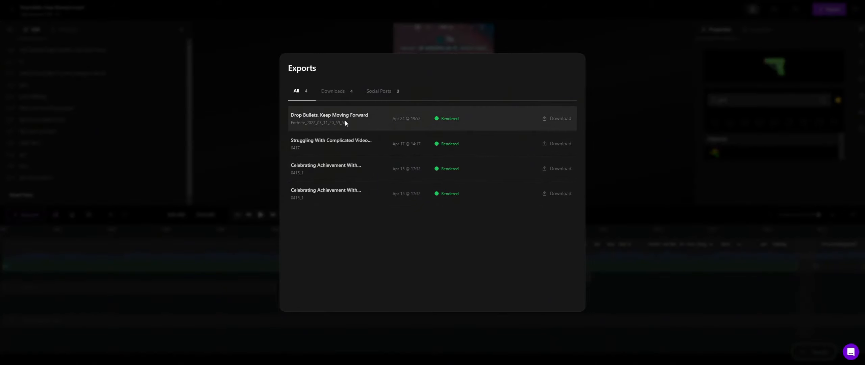
left_click(560, 118)
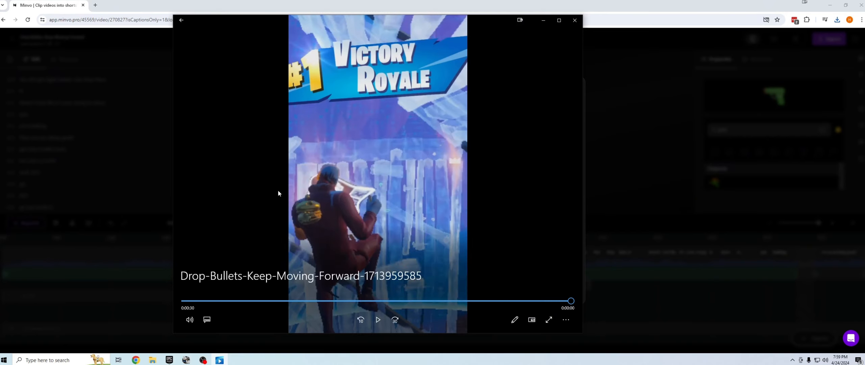
mouse_move(194, 269)
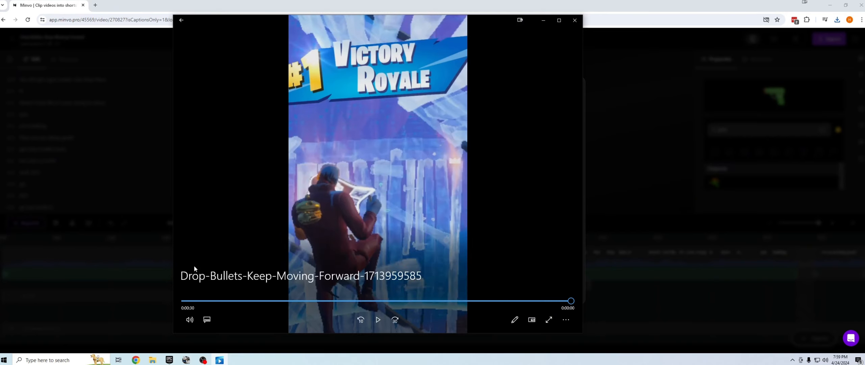